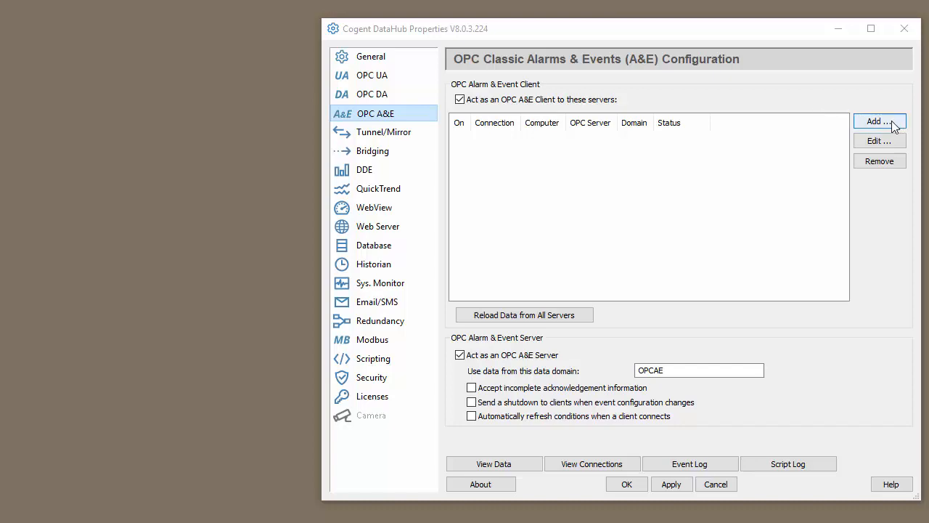
- Begin adding a new OPC A&E server connection from the OPC A&E page
click(879, 121)
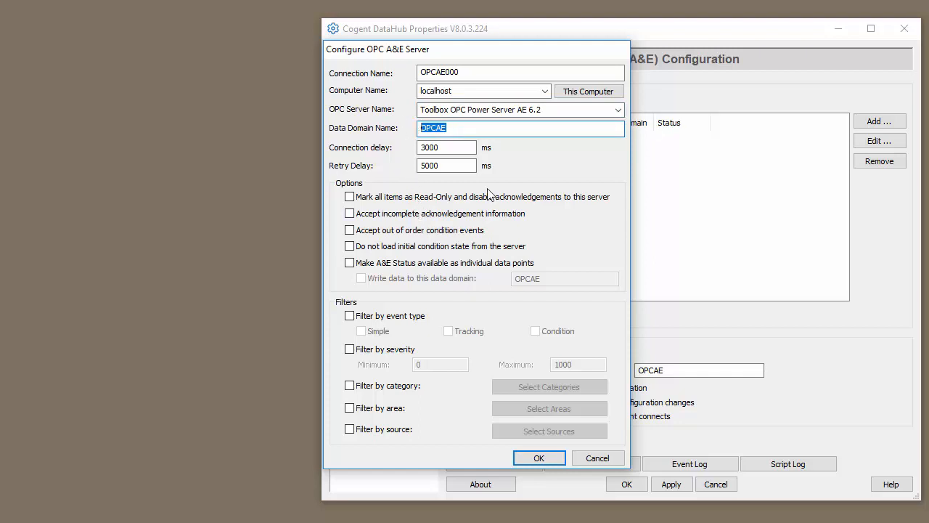
mouse_move(419, 242)
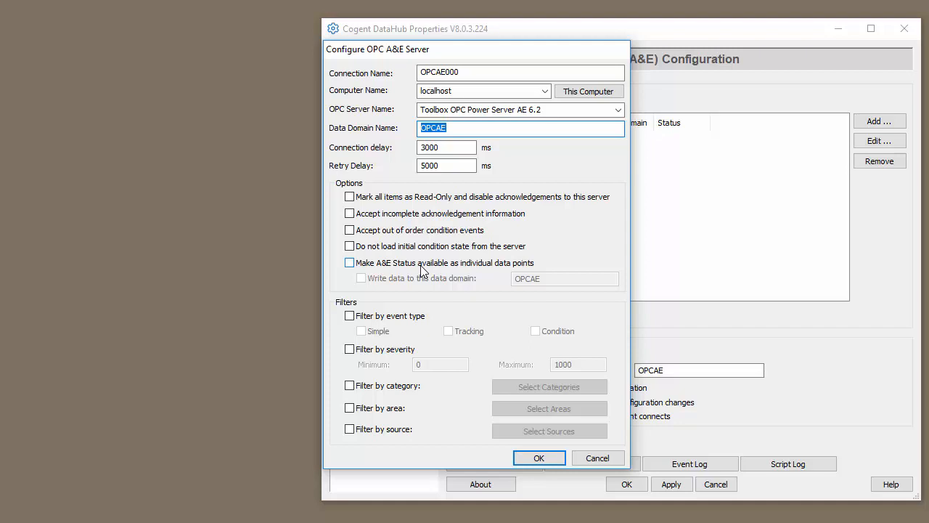
- Publish A&E status as individual data points in domain OPCAE_DA, then save and apply
click(349, 262)
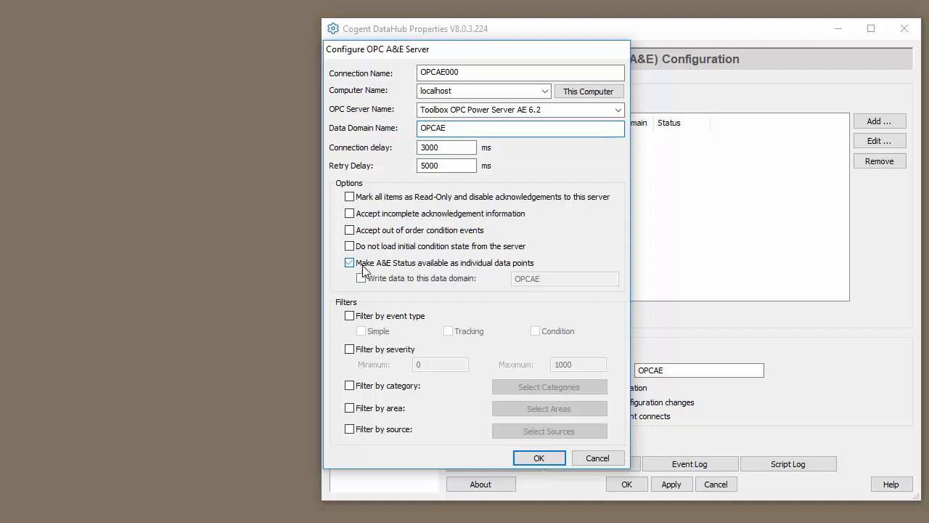
click(361, 278)
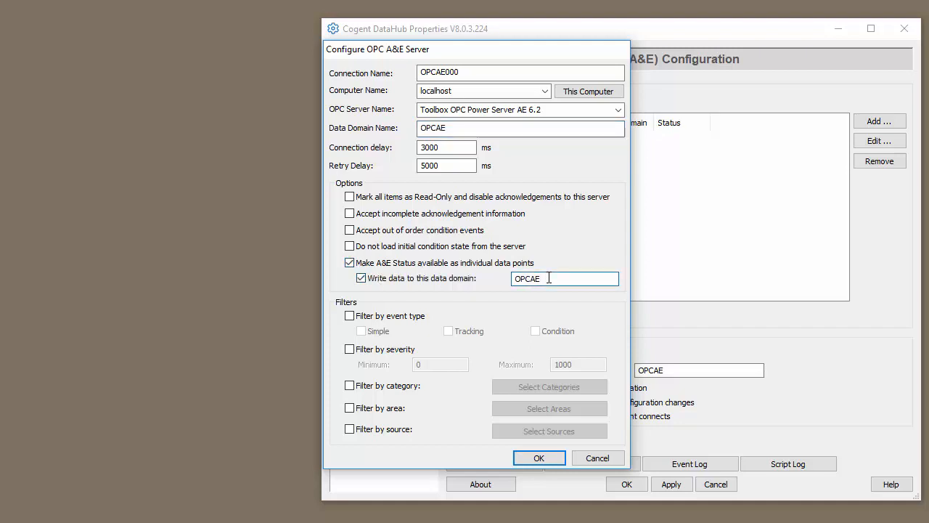
text(_DA)
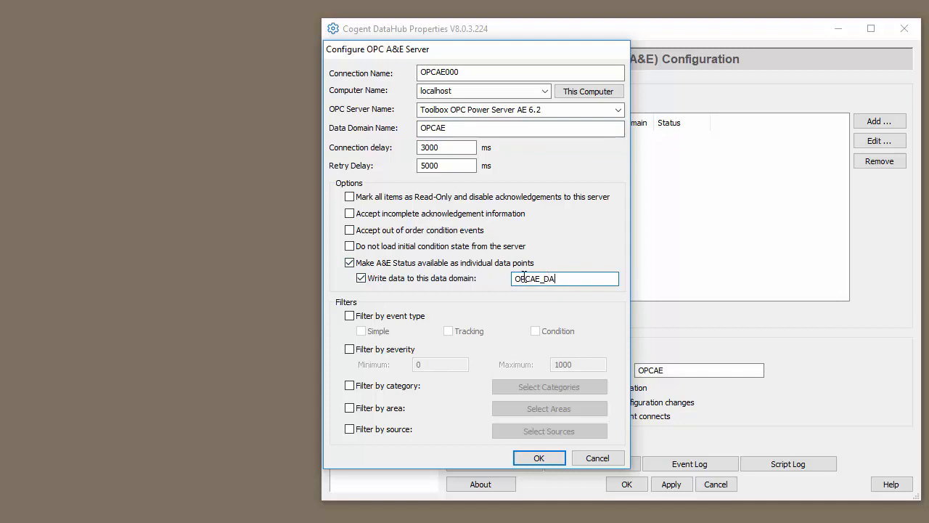
text(OPCAE_DA)
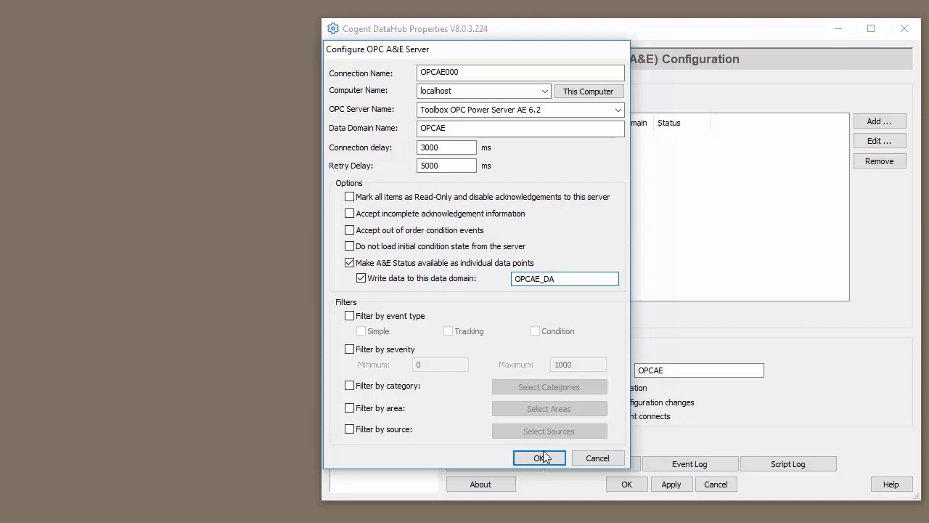
click(539, 457)
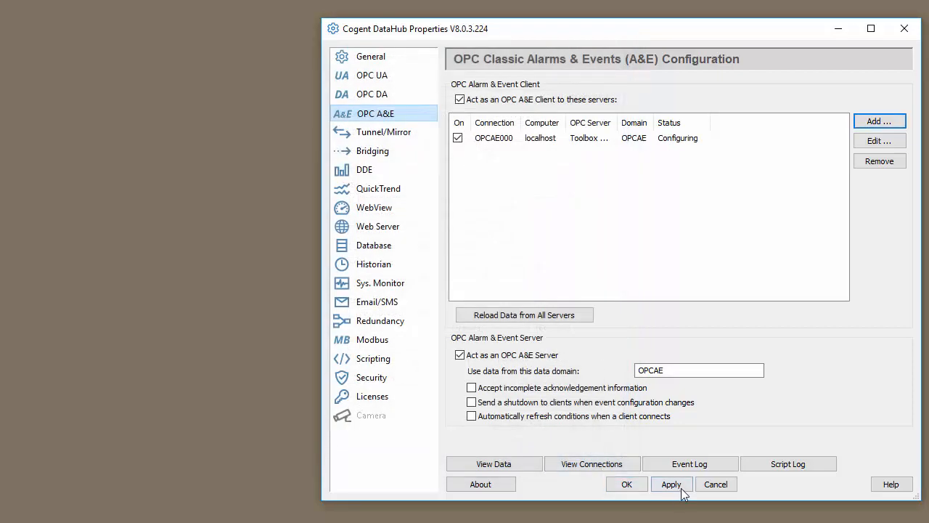
click(671, 483)
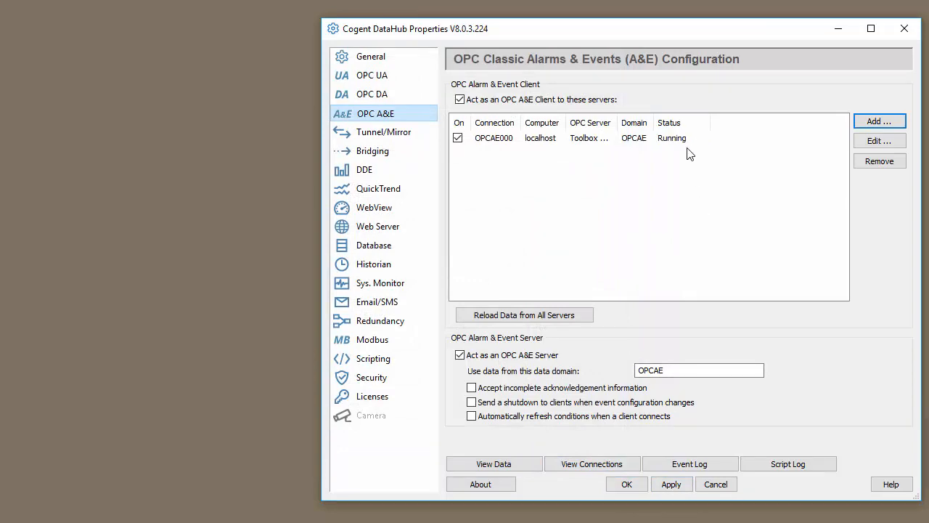
mouse_move(493, 463)
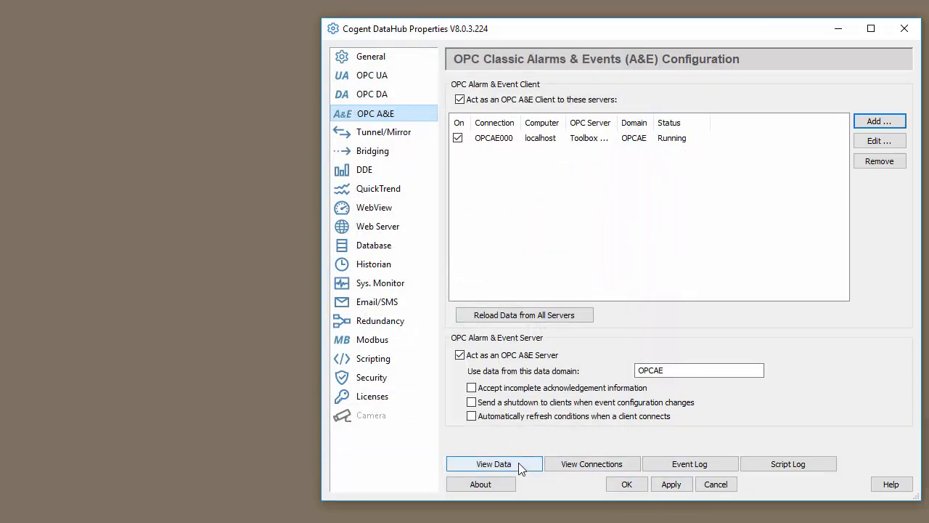
- View the Status points under the OPCAE domain in the Data Browser
click(494, 463)
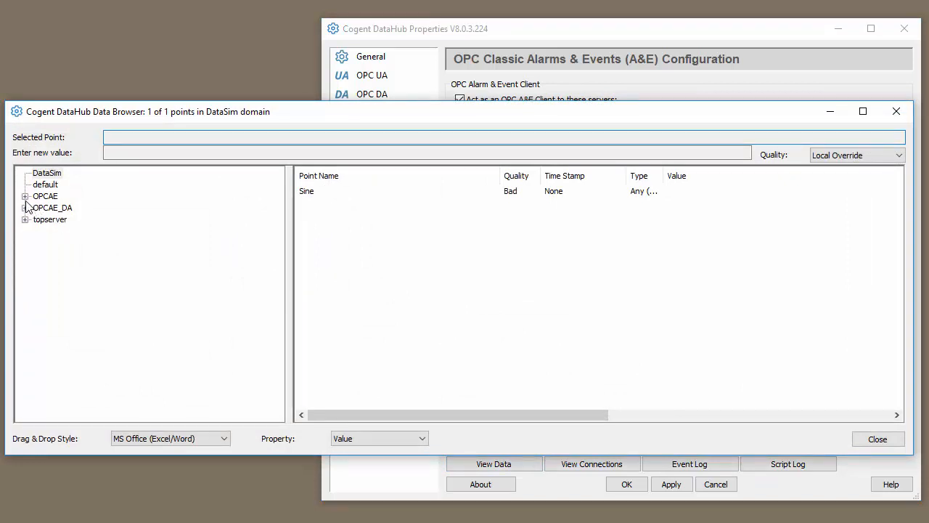
click(45, 195)
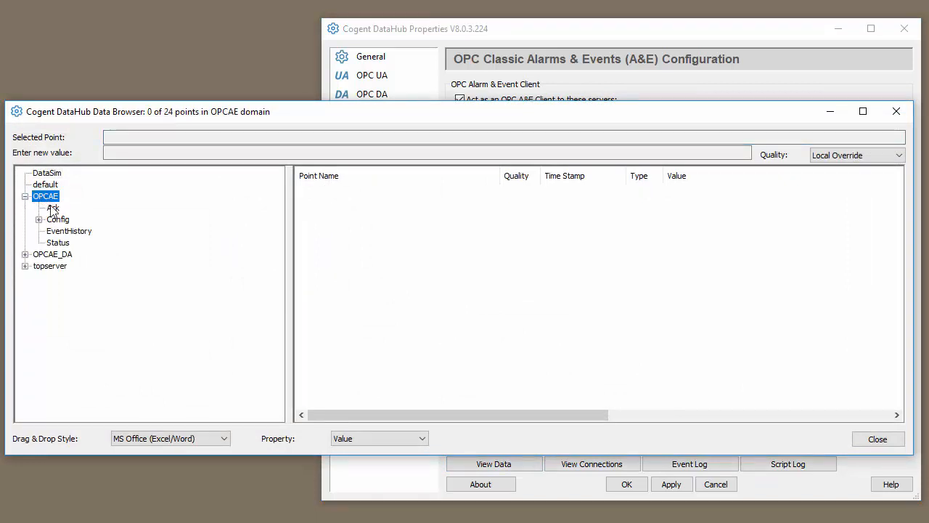
click(57, 241)
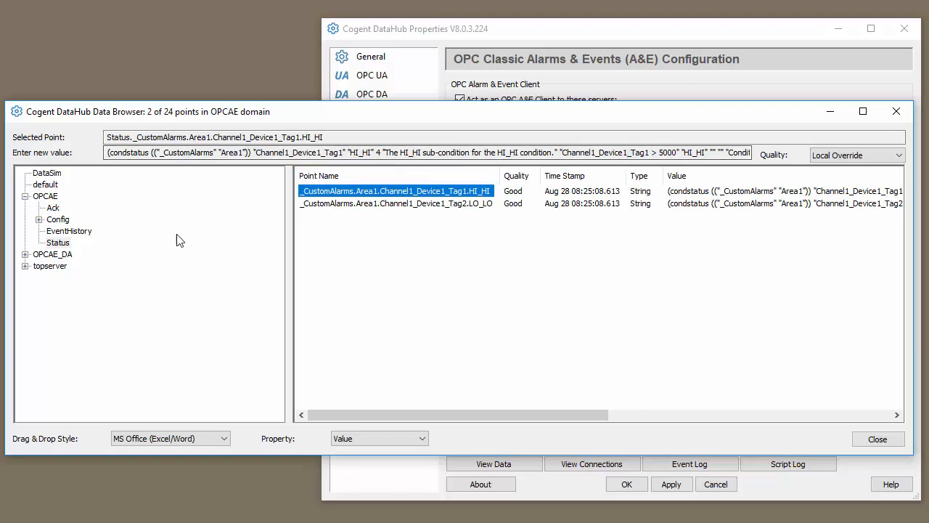
click(25, 254)
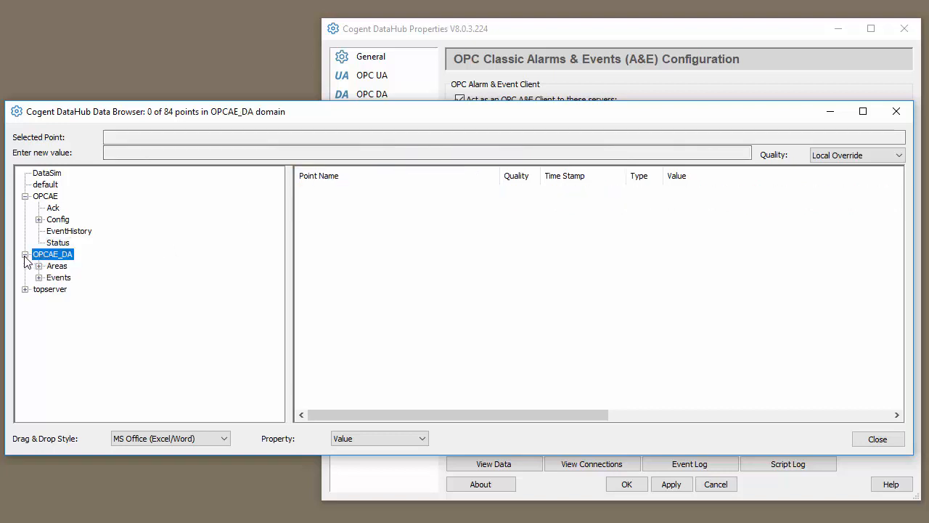
click(39, 265)
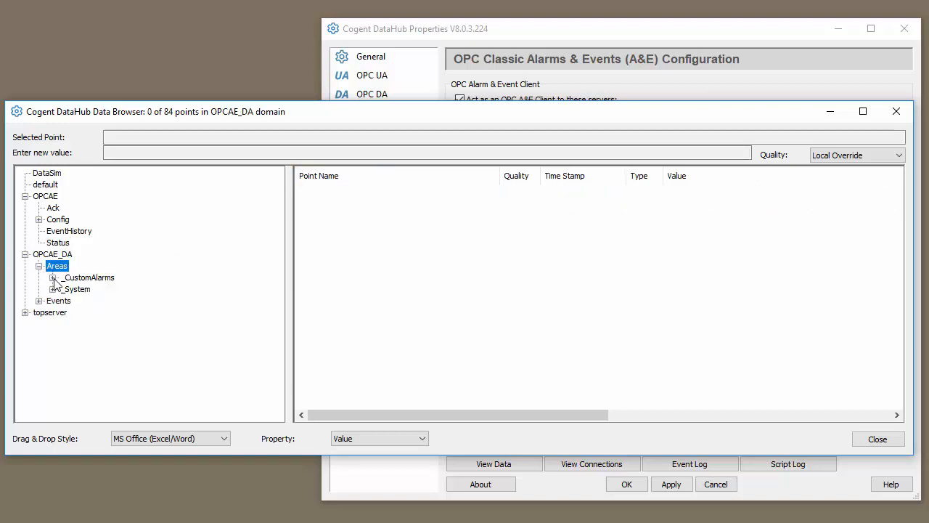
click(53, 278)
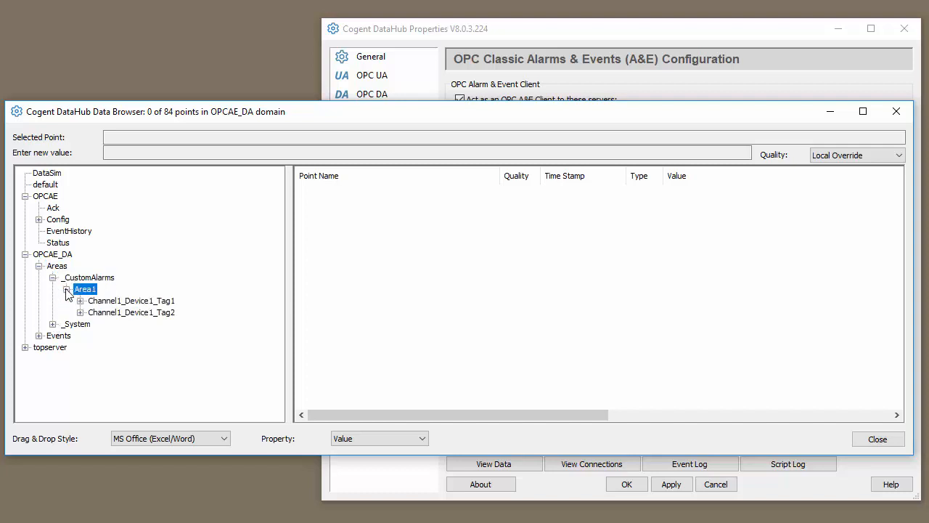
click(112, 311)
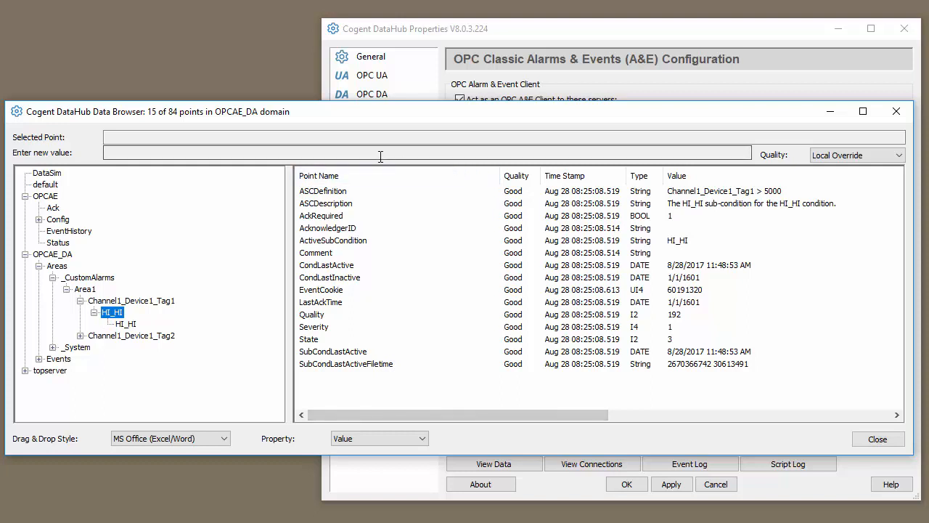
mouse_move(470, 151)
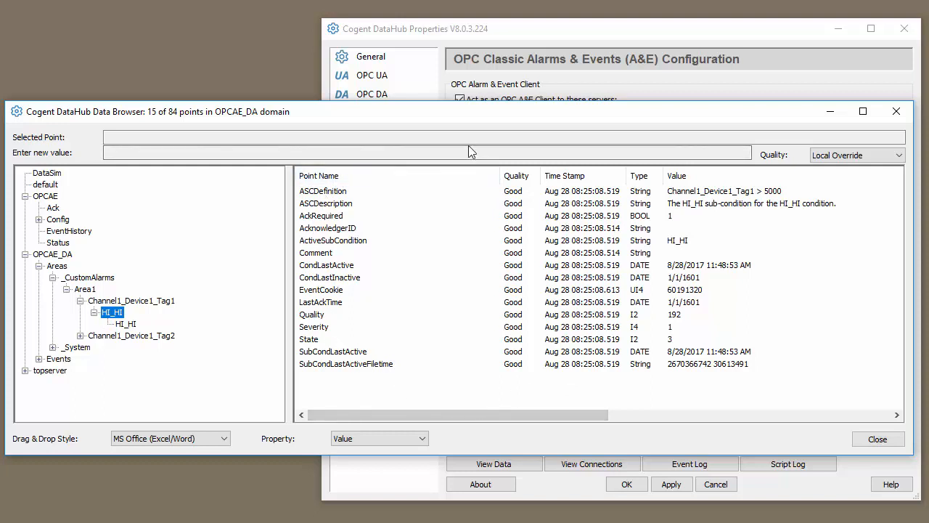
mouse_move(468, 150)
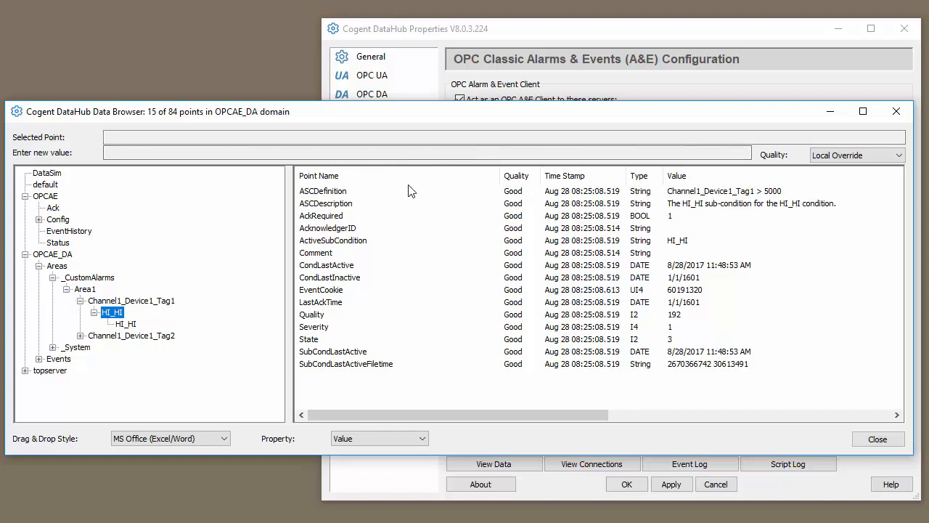
mouse_move(139, 200)
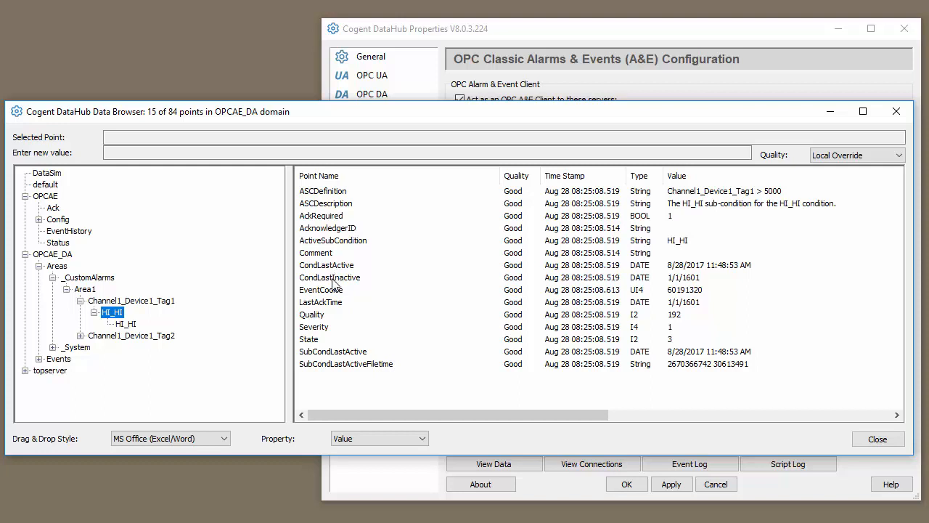
mouse_move(340, 289)
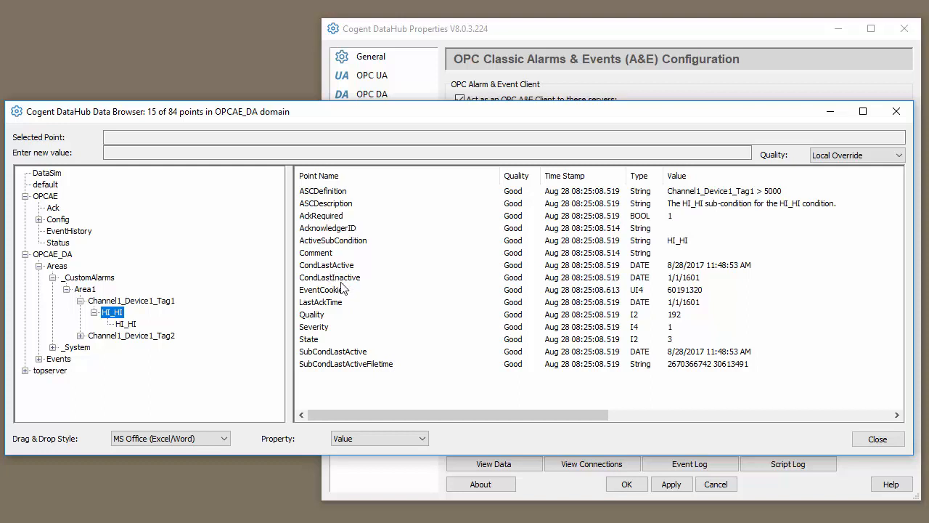
mouse_move(328, 308)
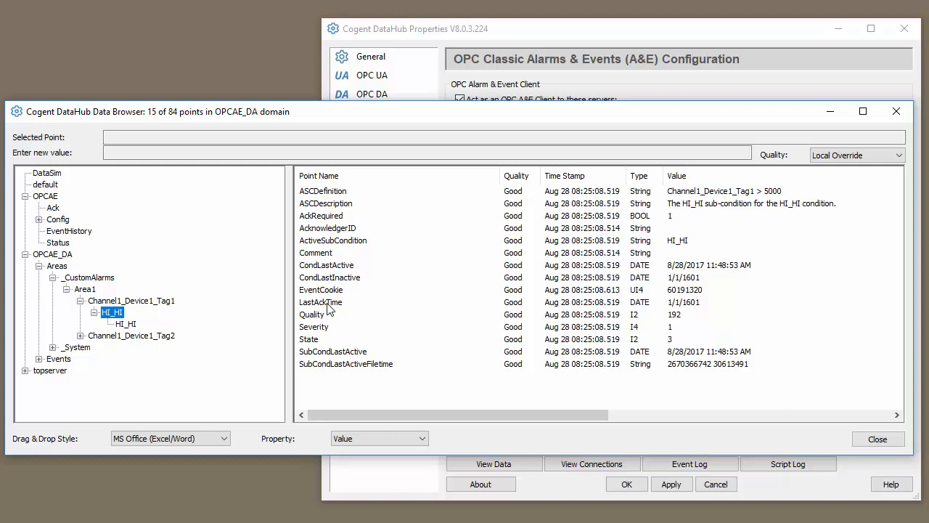
mouse_move(333, 232)
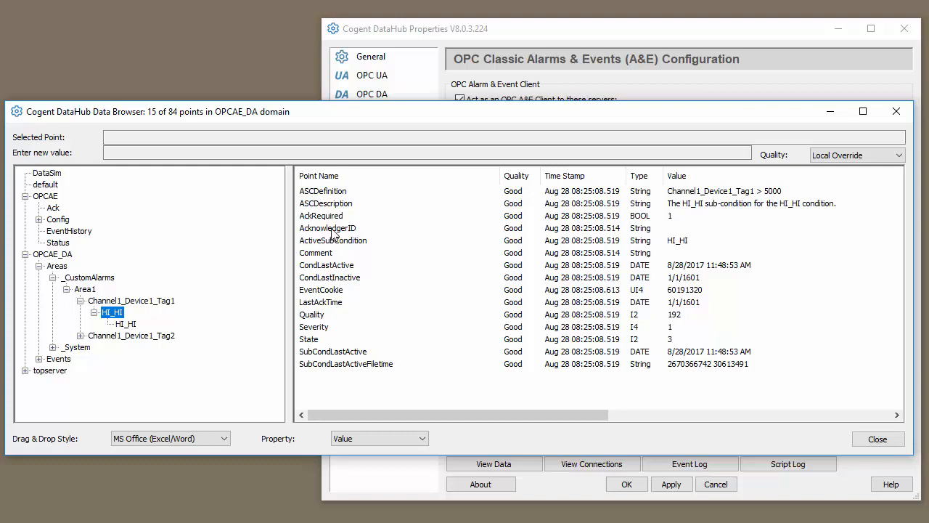
mouse_move(328, 305)
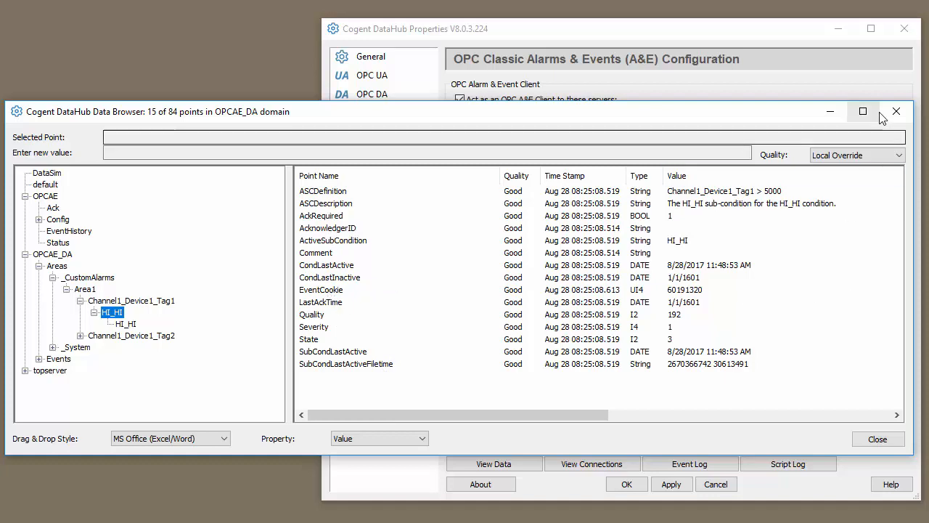
- Close the Data Browser and connect OPC Quick Client to Cogent.DataHub.1
click(895, 111)
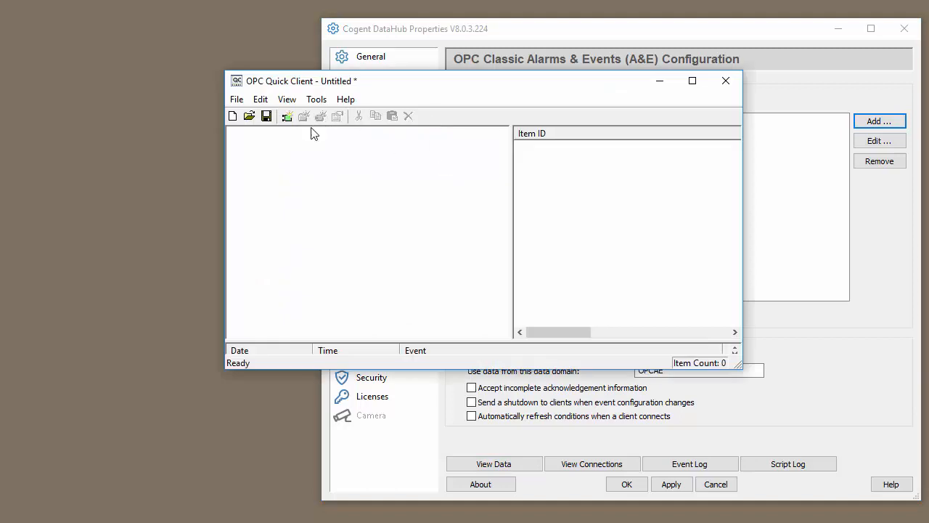
click(287, 116)
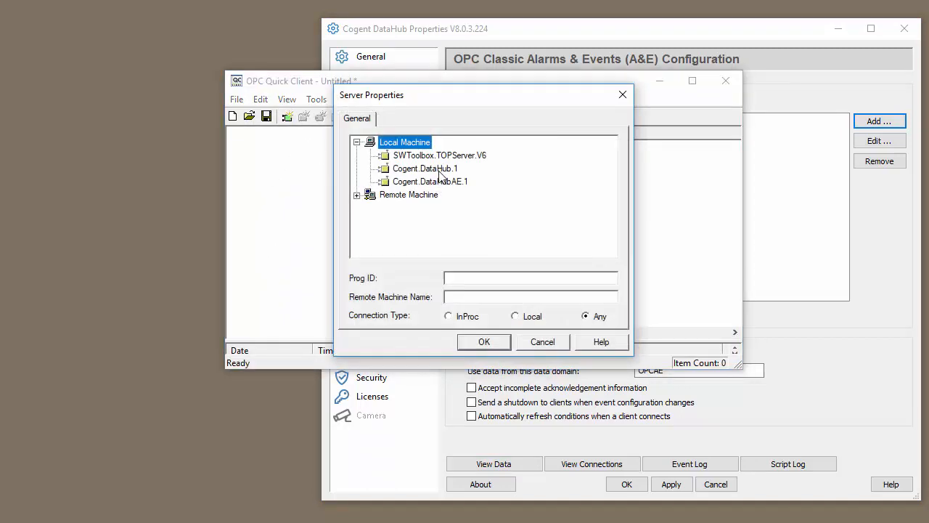
click(483, 341)
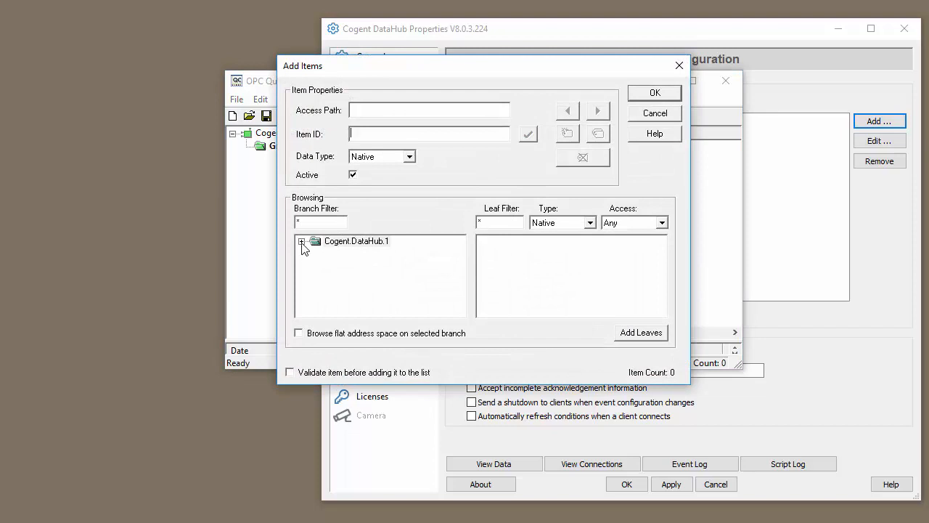
- Add all flat-browsed points under OPCAE_DA > Areas > _CustomAlarms > Area1 as items
click(302, 241)
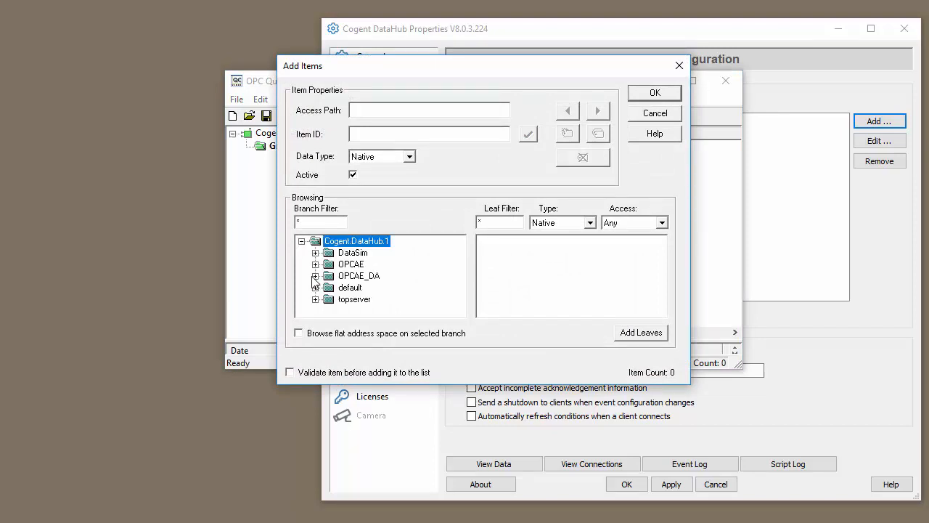
click(316, 275)
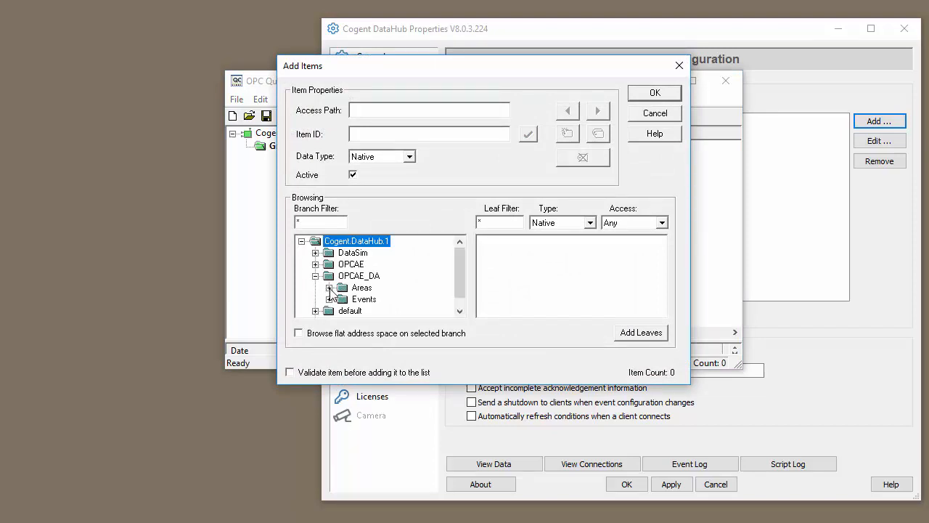
click(331, 287)
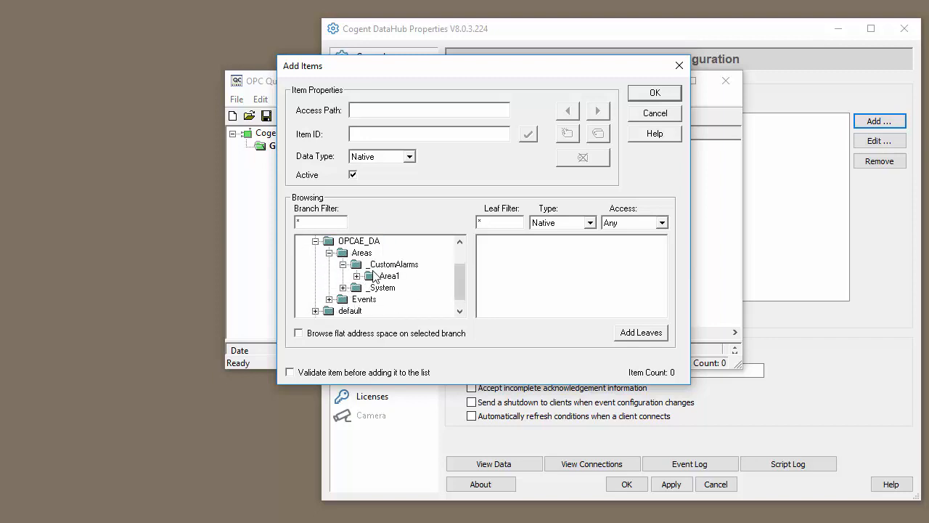
click(389, 275)
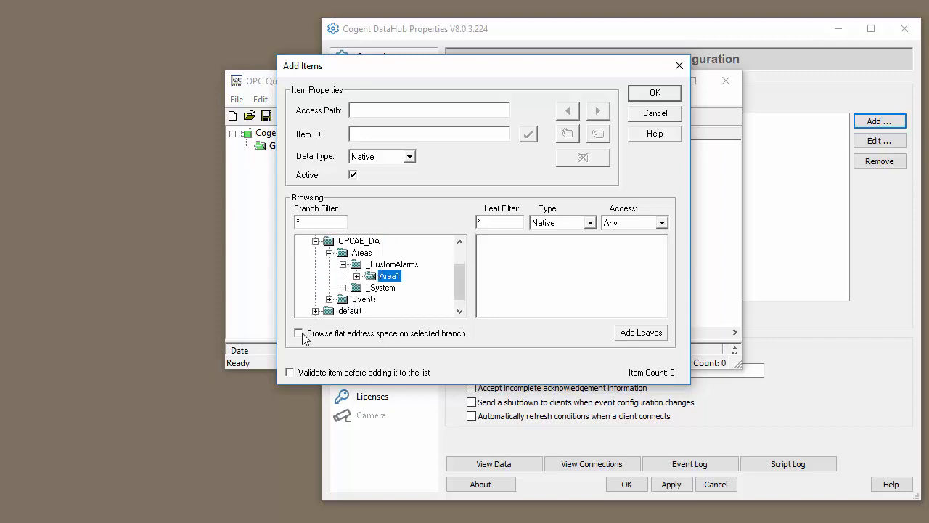
click(299, 332)
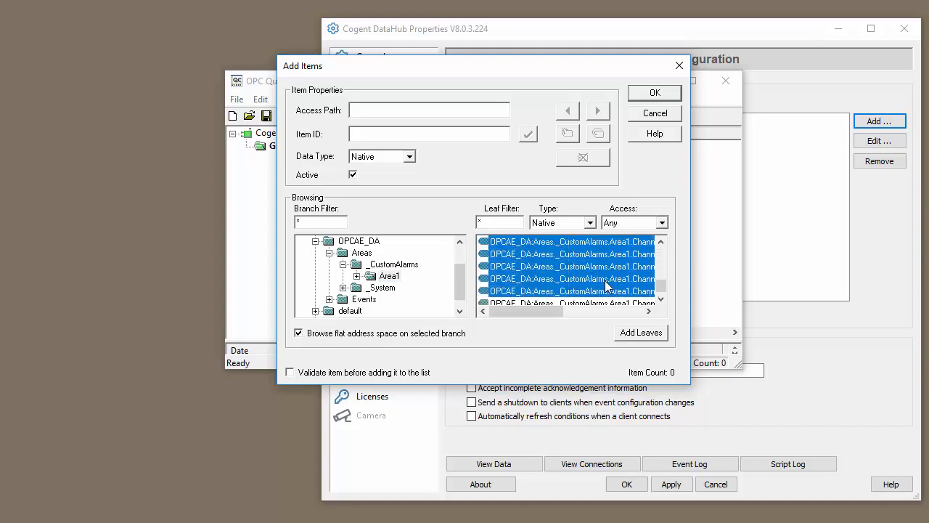
click(654, 92)
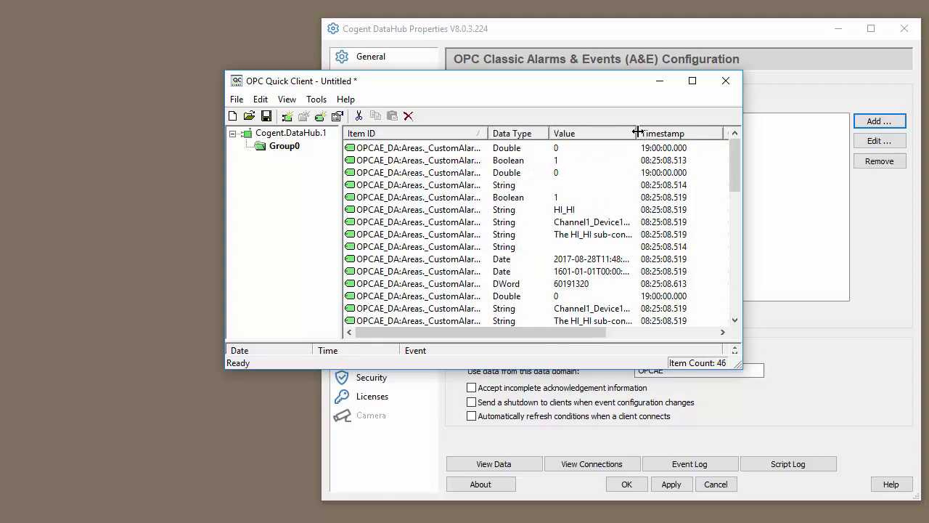
- Drag the Value column border right so dates and condition descriptions show fully
drag(637, 133, 650, 133)
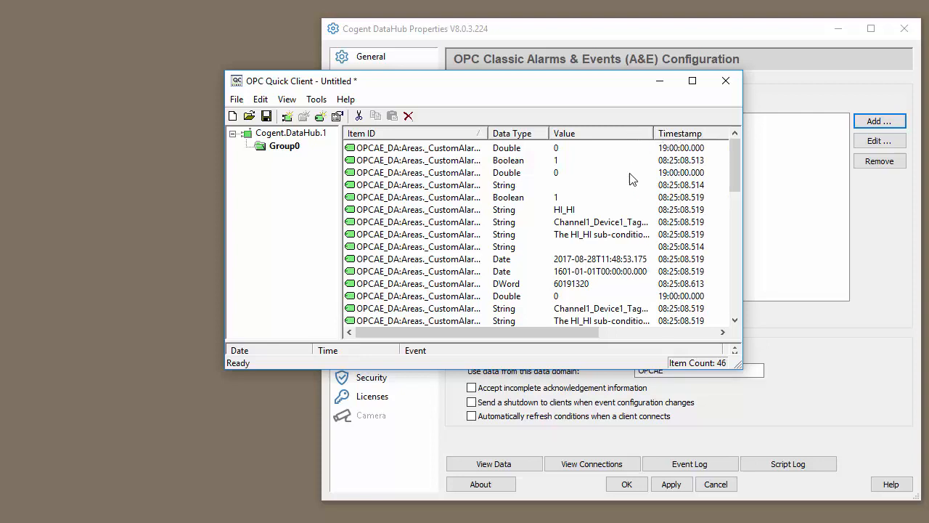
mouse_move(568, 186)
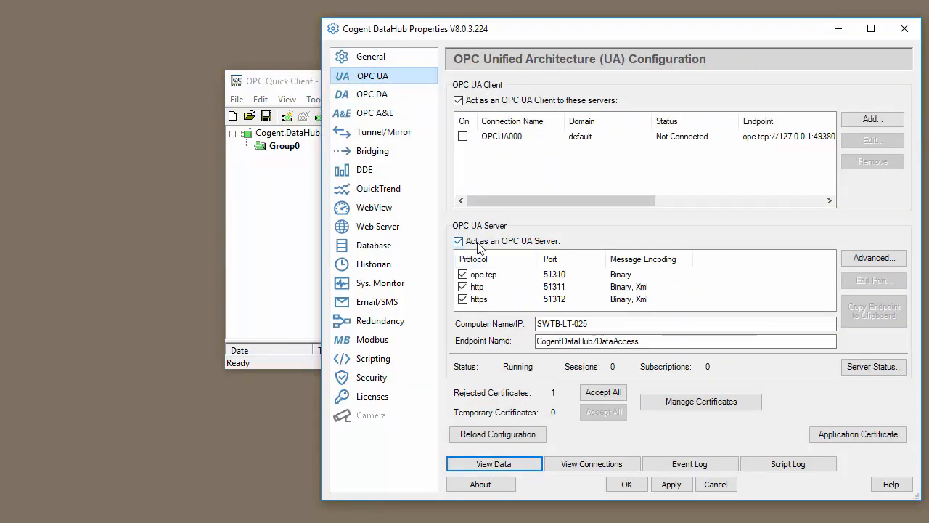
mouse_move(447, 250)
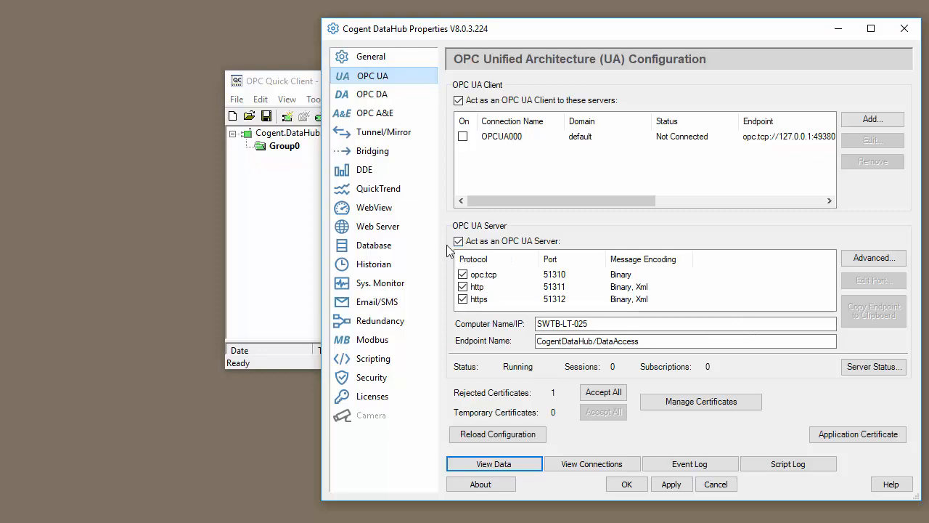